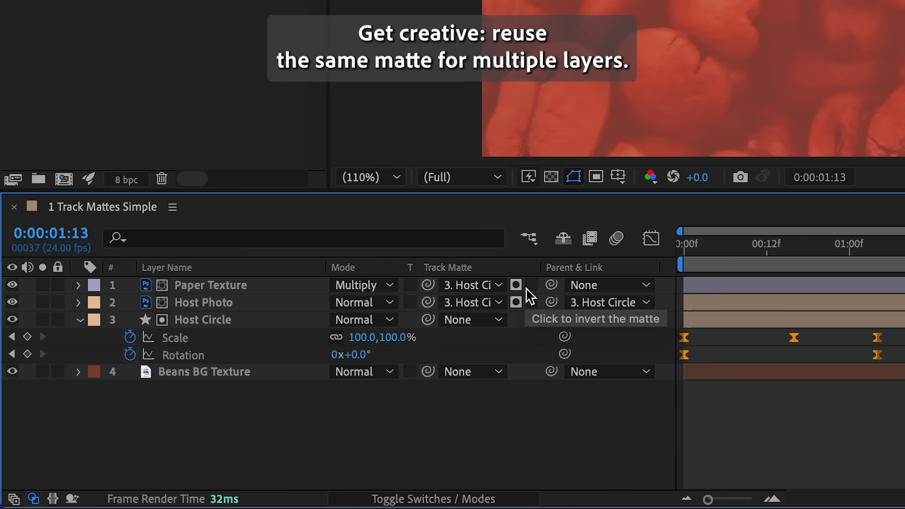
- Assign 3. Host Circle as the track matte for Paper Texture and Host Photo
left_click(364, 284)
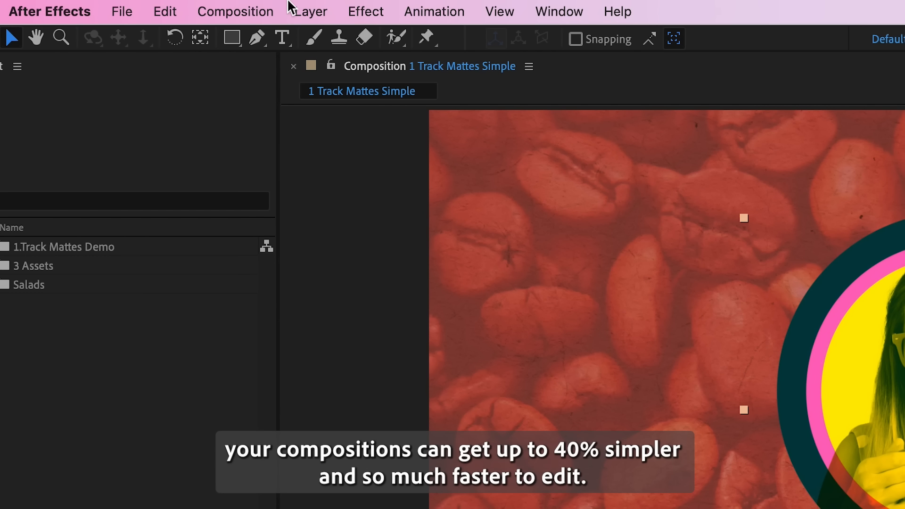
- Add 1 Track Mattes Simple to the Render Queue as H.264 - Match Render Settings - 15 Mbps and render it
left_click(235, 11)
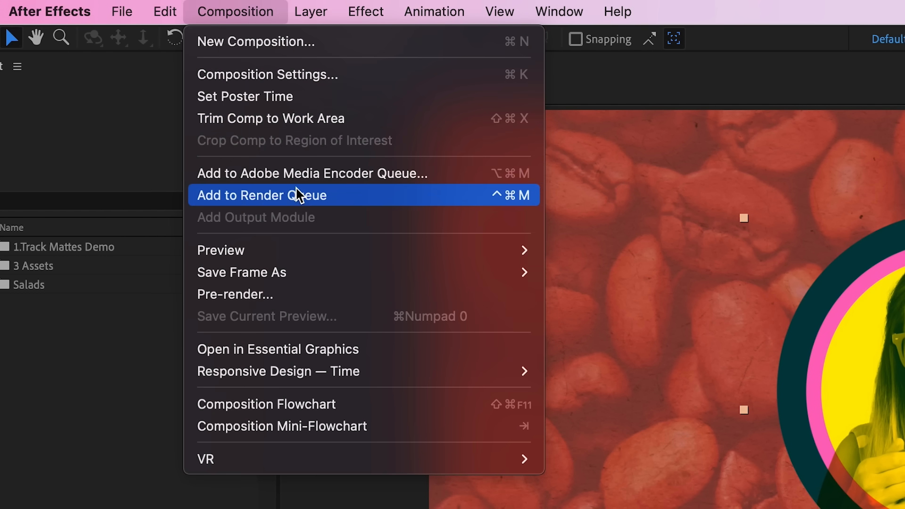
left_click(261, 195)
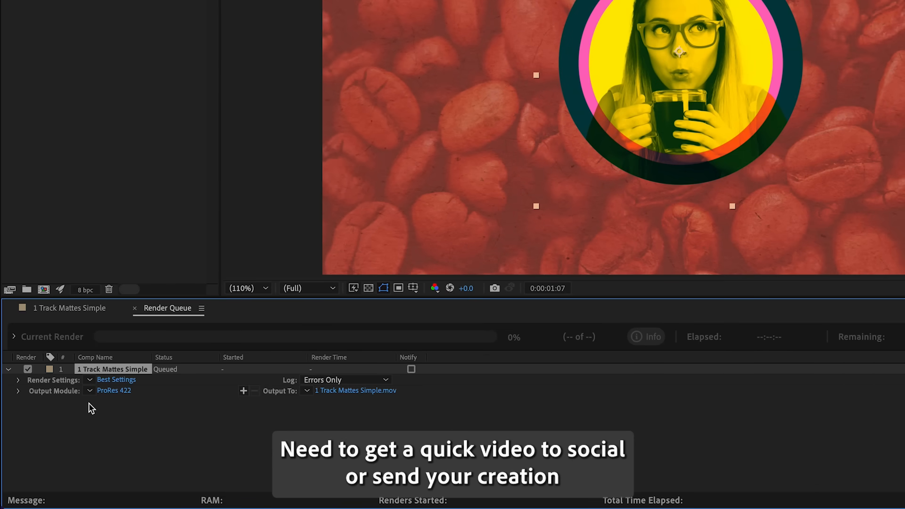
left_click(114, 391)
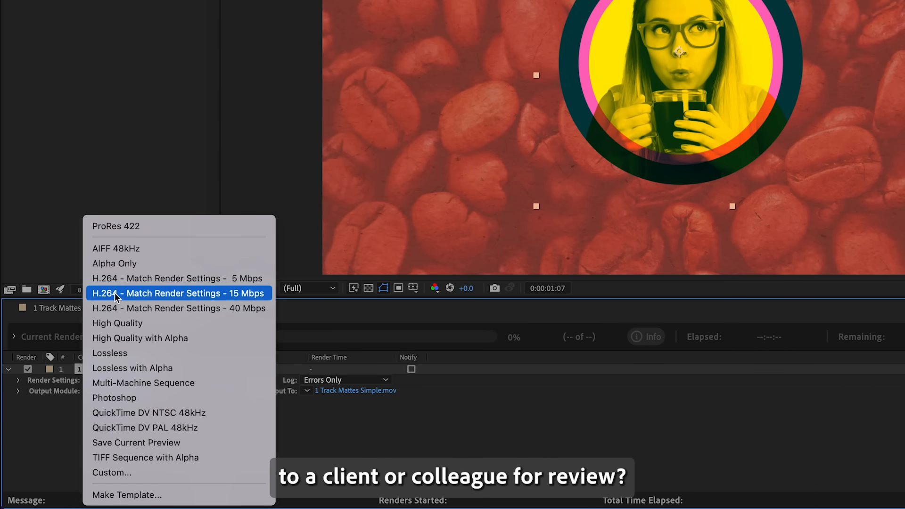
left_click(179, 293)
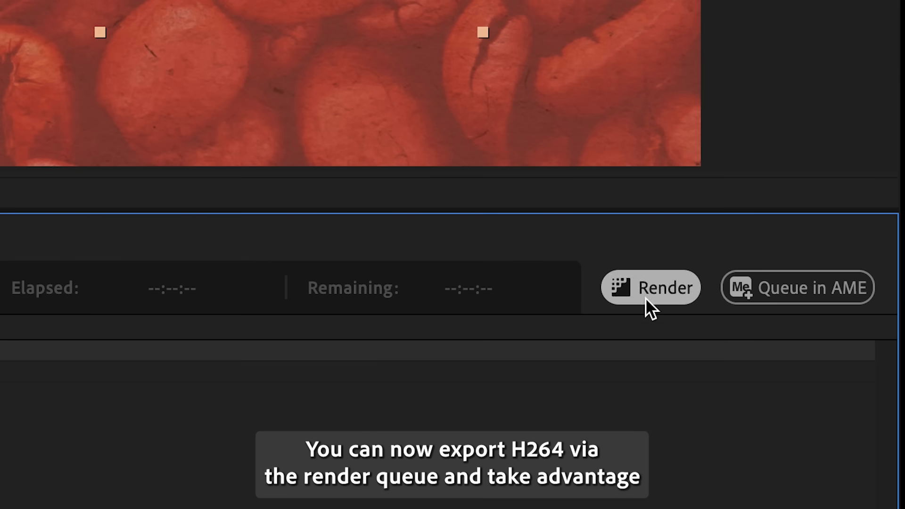
left_click(651, 287)
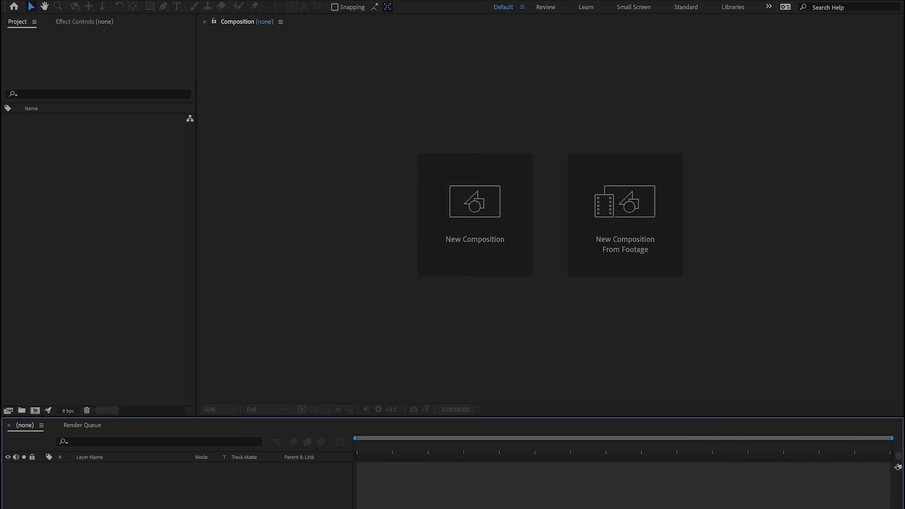
- Create the Social Video composition using the HD 1920x1080 24 fps preset
left_click(474, 214)
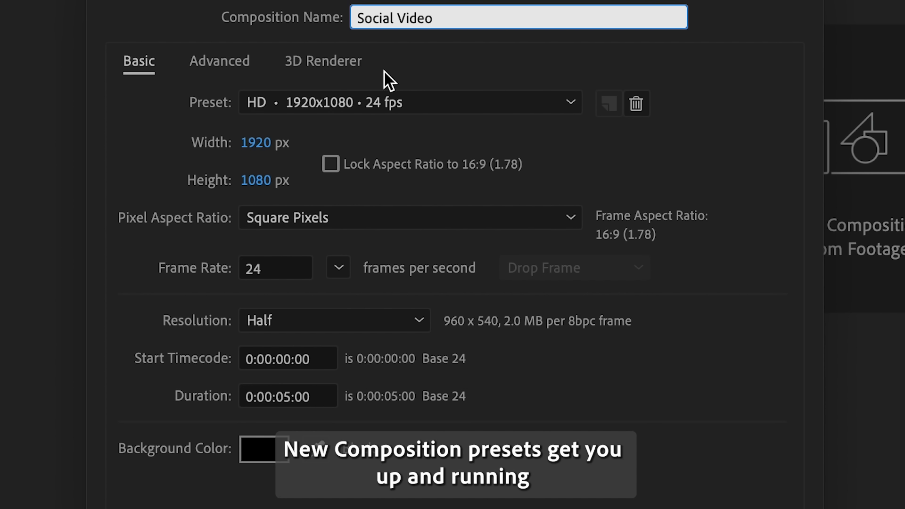
left_click(410, 102)
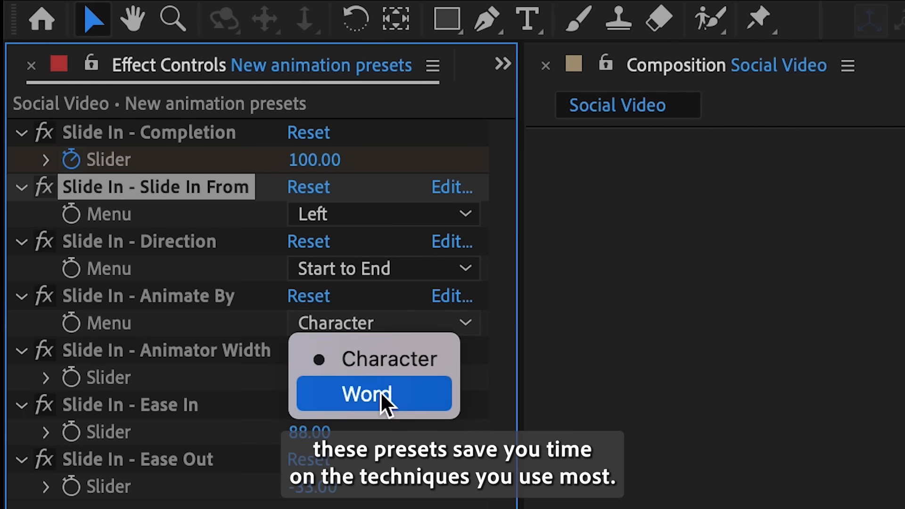
- Set the Slide In preset's Animate By option to Word
left_click(372, 395)
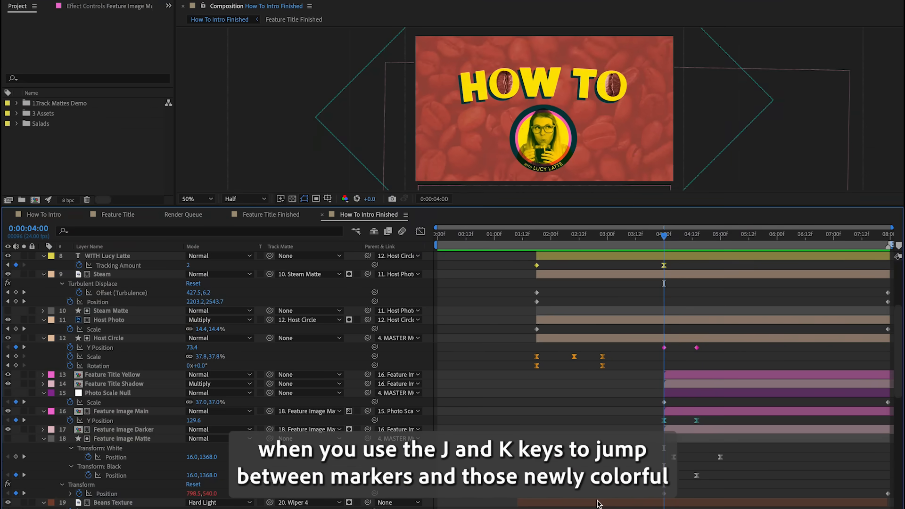
- Jump the time indicator to the next keyframe at 0:00:05:00 with K
key("k")
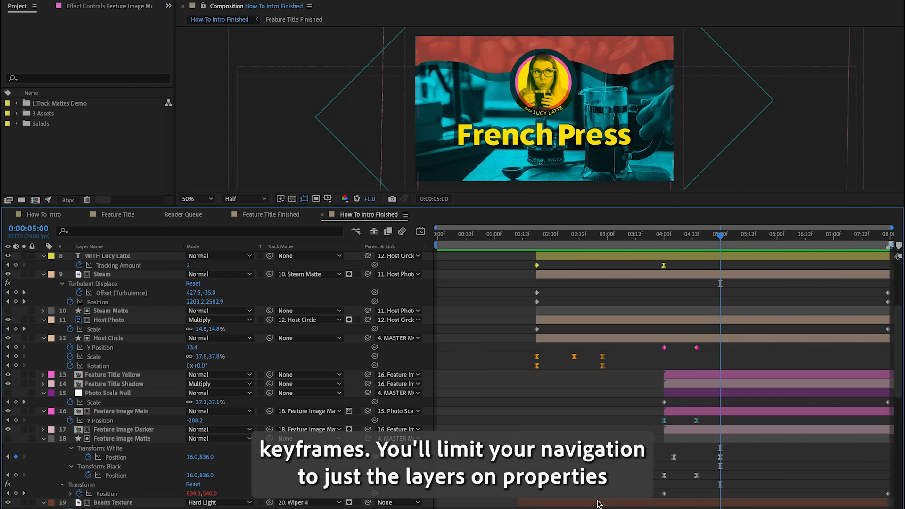